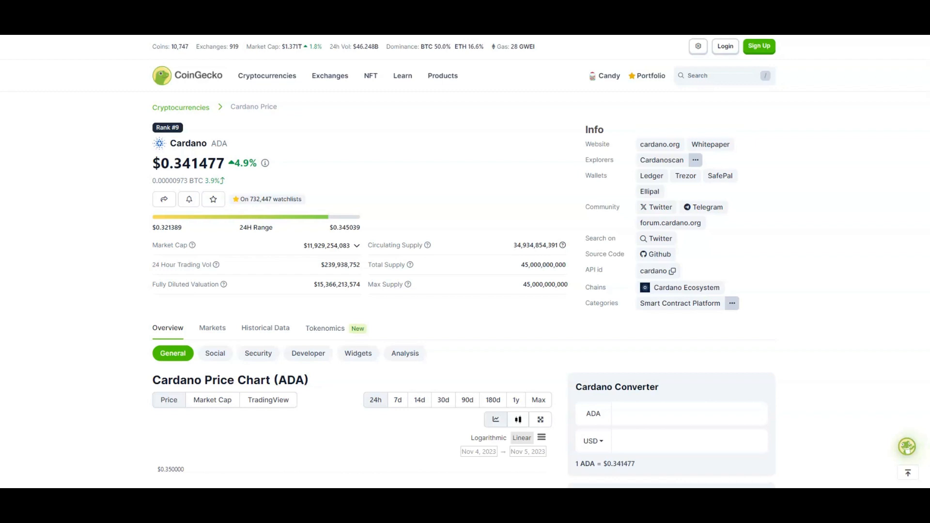
Review the ADA price chart and Price Statistics panel, then return to the top
scroll(down, 3)
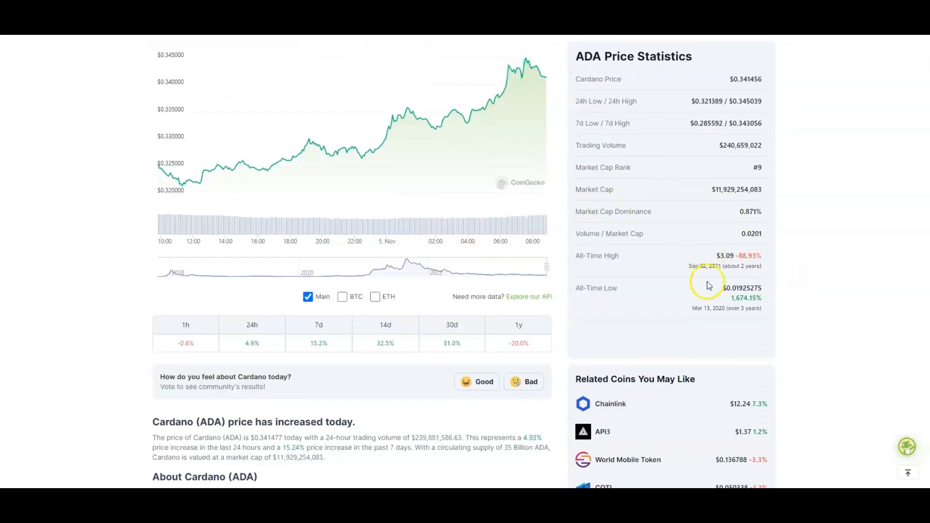
mouse_move(784, 270)
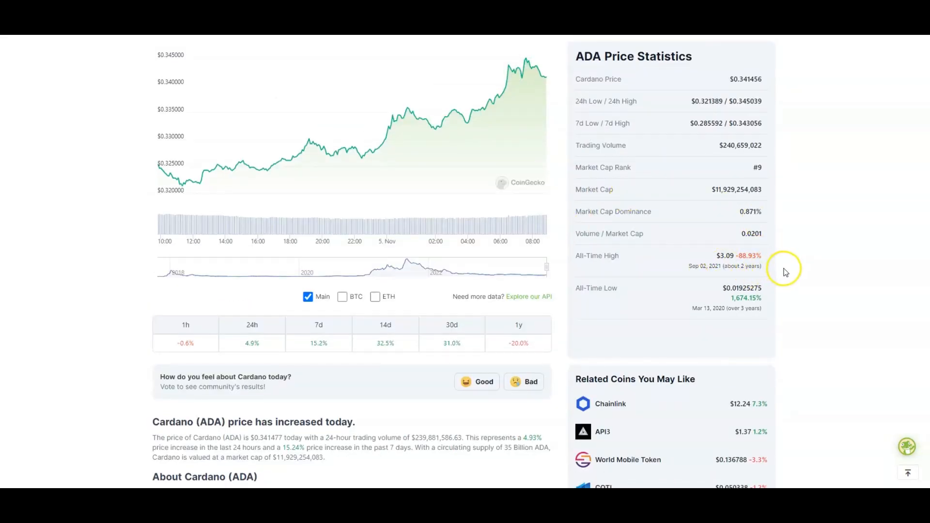
mouse_move(786, 271)
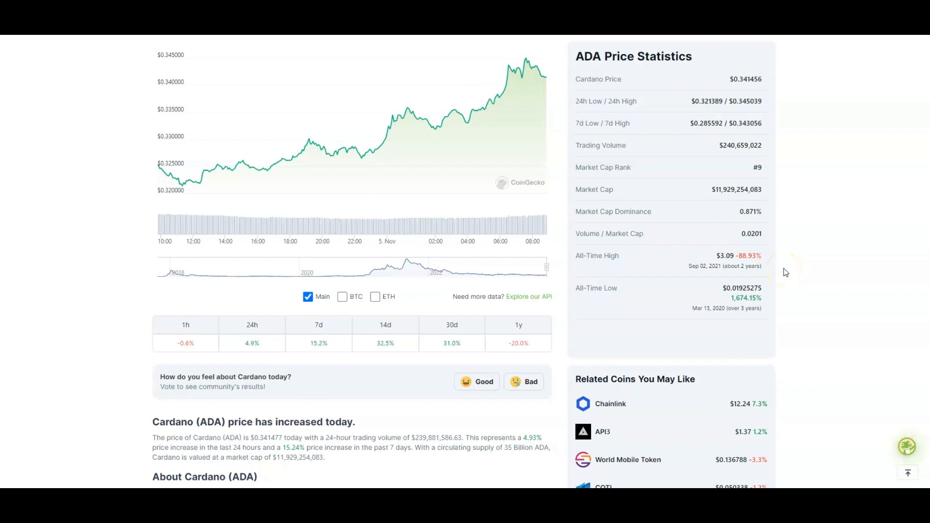
scroll(up, 3)
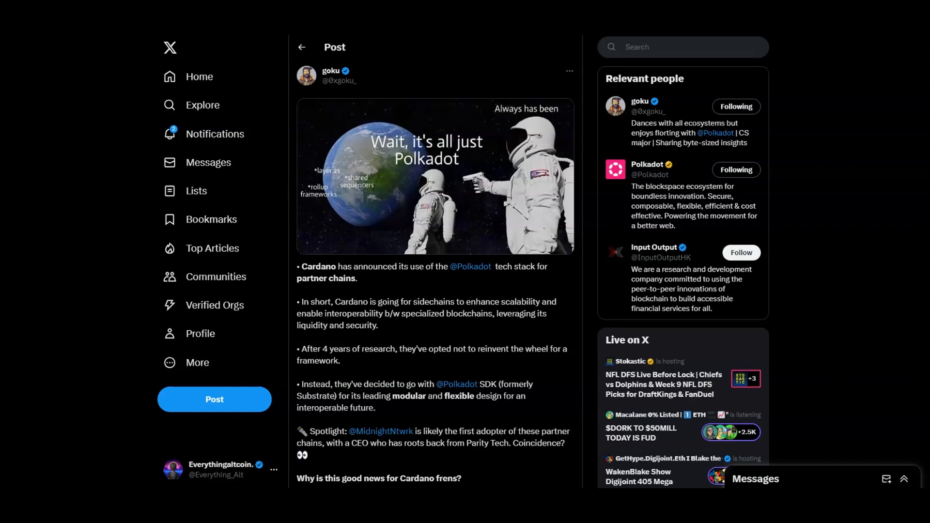
Read through the goku post 'Wait, it's all just Polkadot' on Cardano's partner chains
scroll(down, 3)
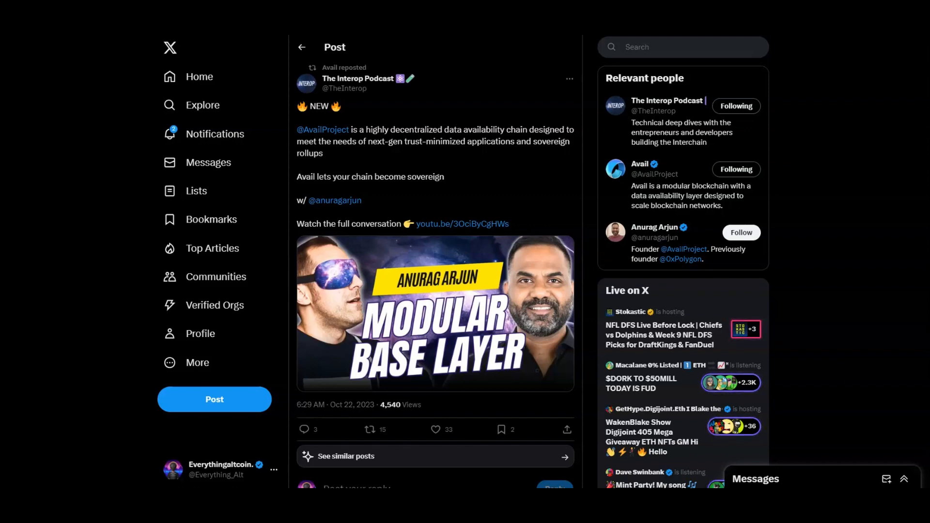
Go to the Avail project's official website from the Interop Podcast post
click(322, 129)
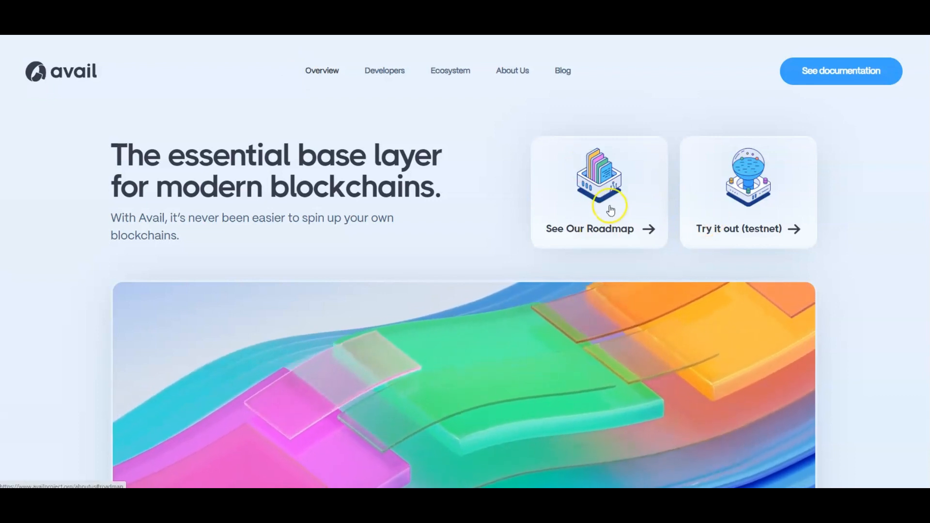
mouse_move(769, 212)
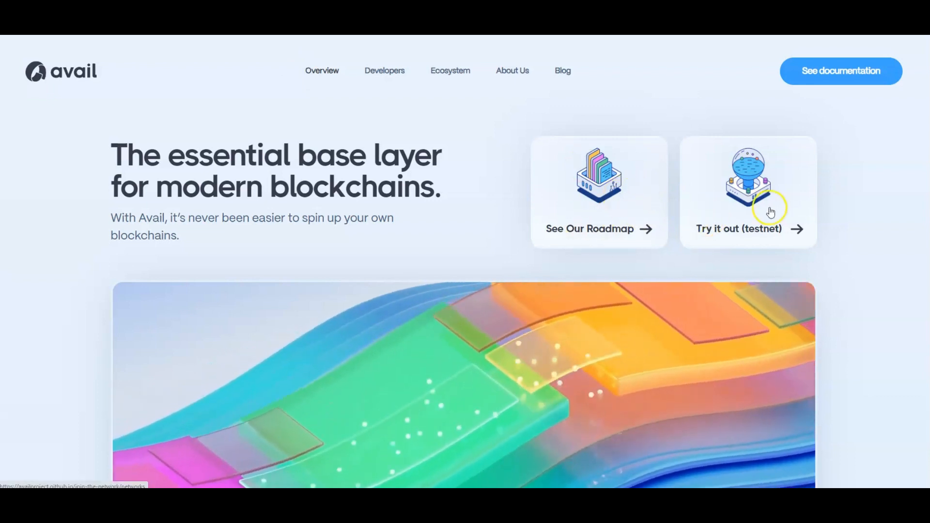
Read down the Avail homepage through 'Why Avail' to 'What you can build with Avail'
scroll(down, 3)
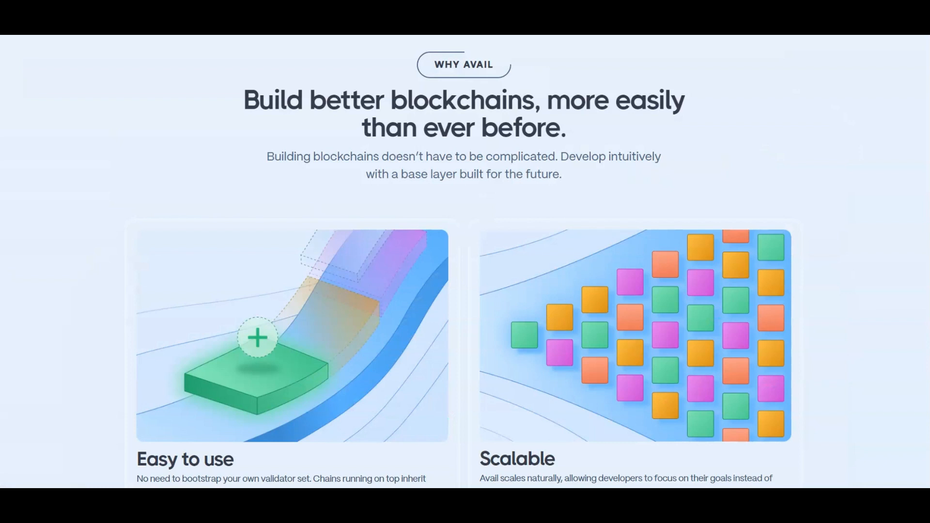
mouse_move(633, 191)
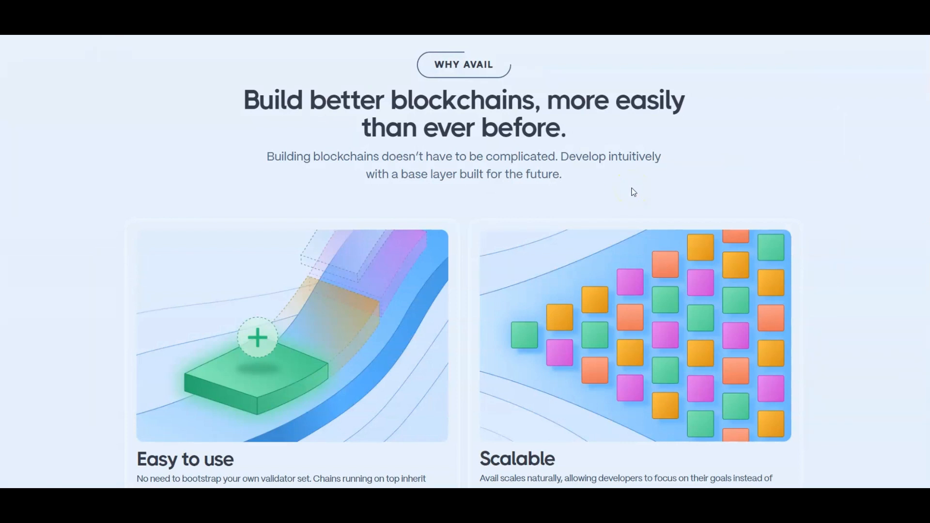
scroll(down, 3)
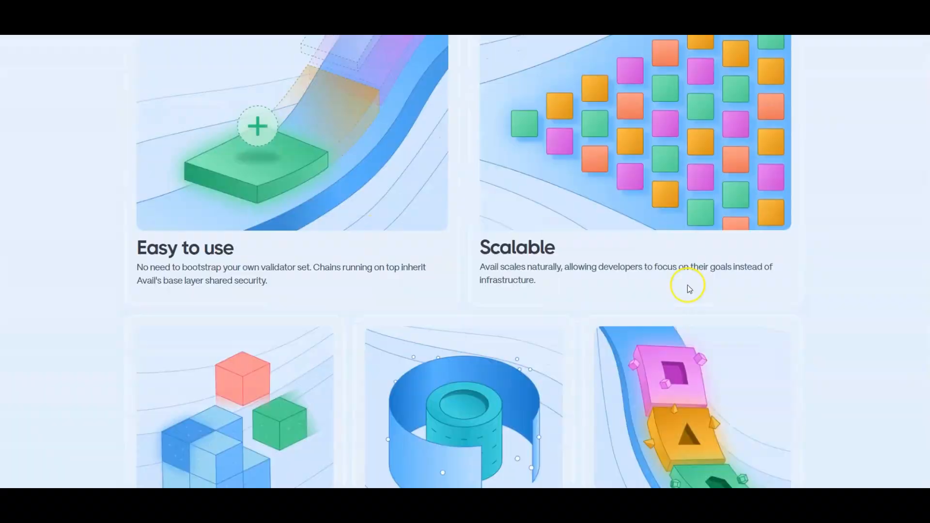
scroll(down, 3)
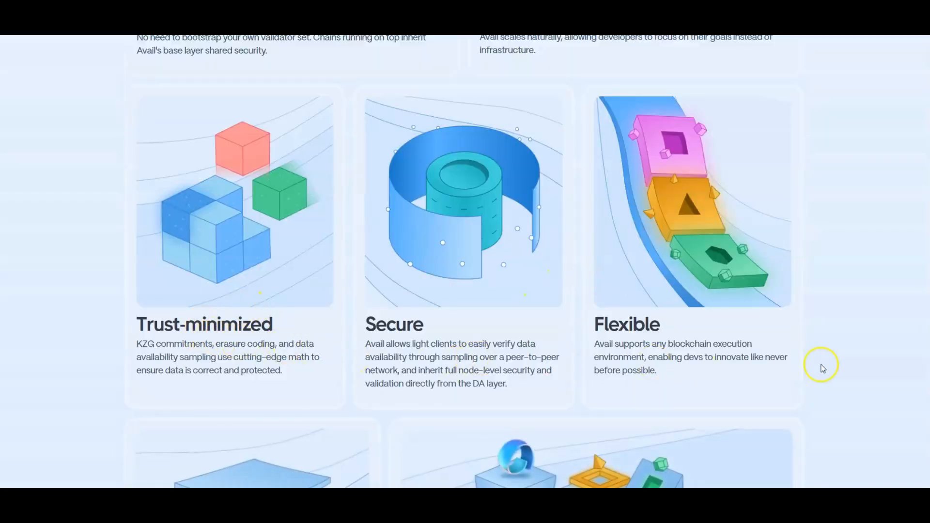
scroll(down, 3)
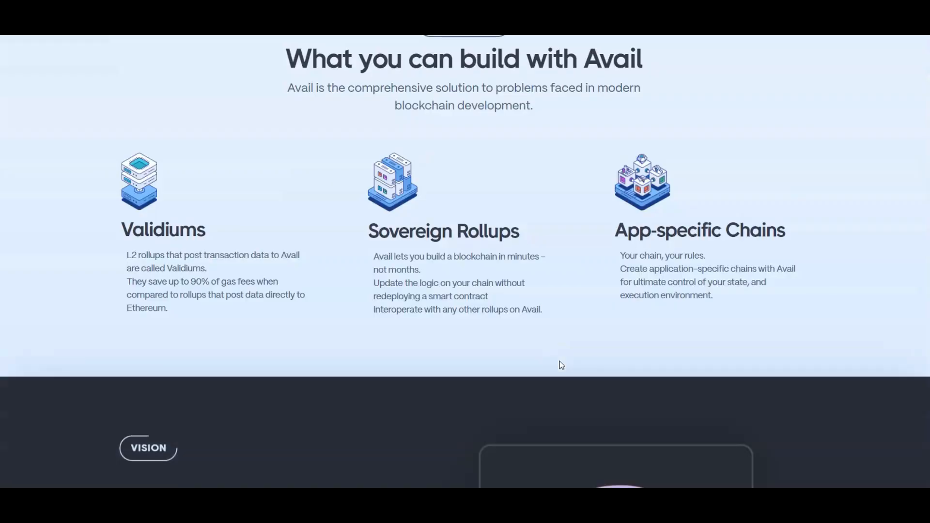
scroll(down, 3)
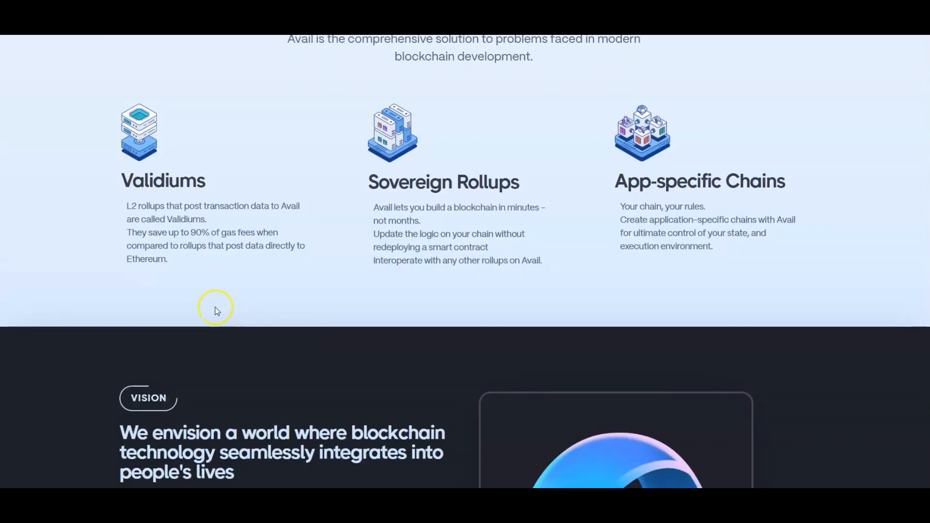
mouse_move(463, 181)
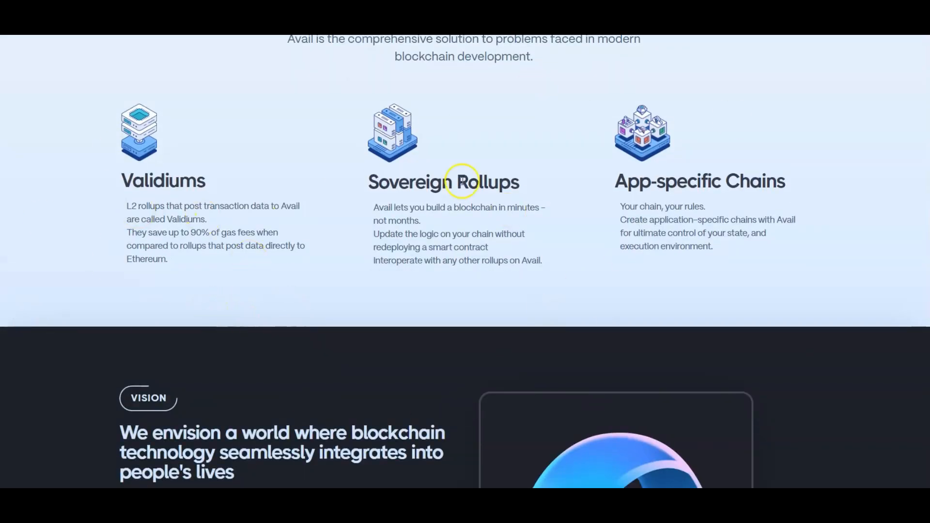
mouse_move(333, 295)
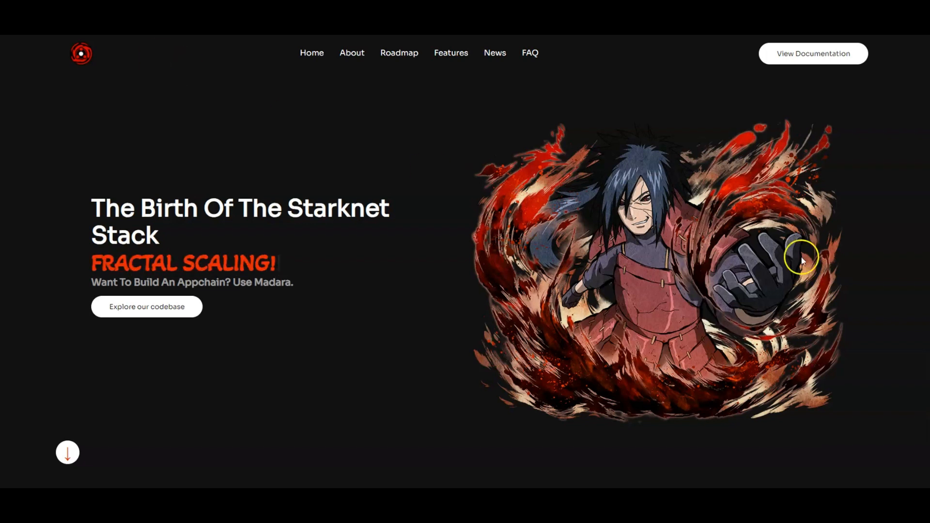
Read down the Madara homepage past the roadmap and news tweets to the FAQ and footer
scroll(down, 3)
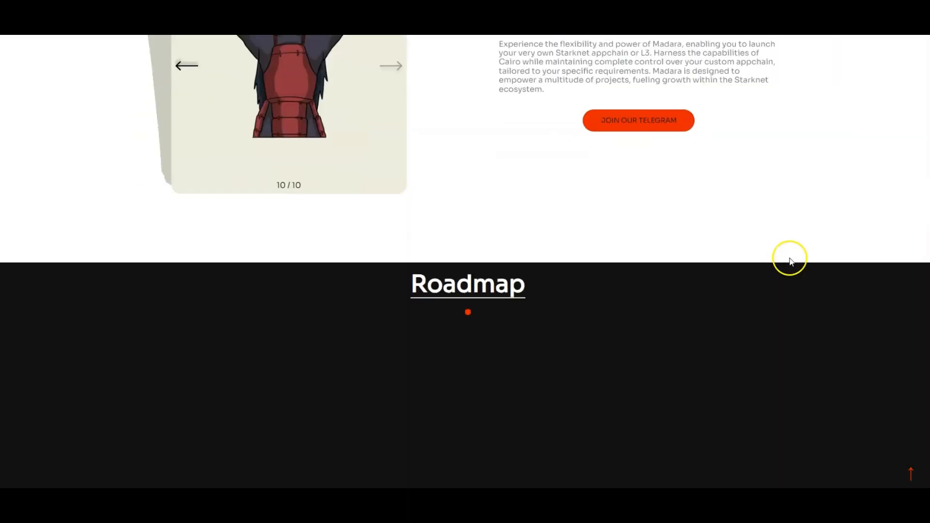
scroll(down, 3)
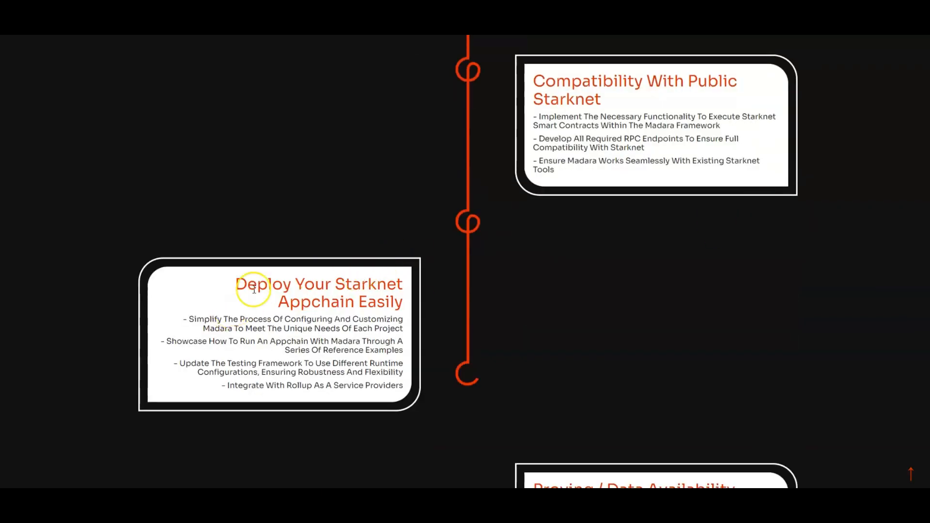
scroll(down, 3)
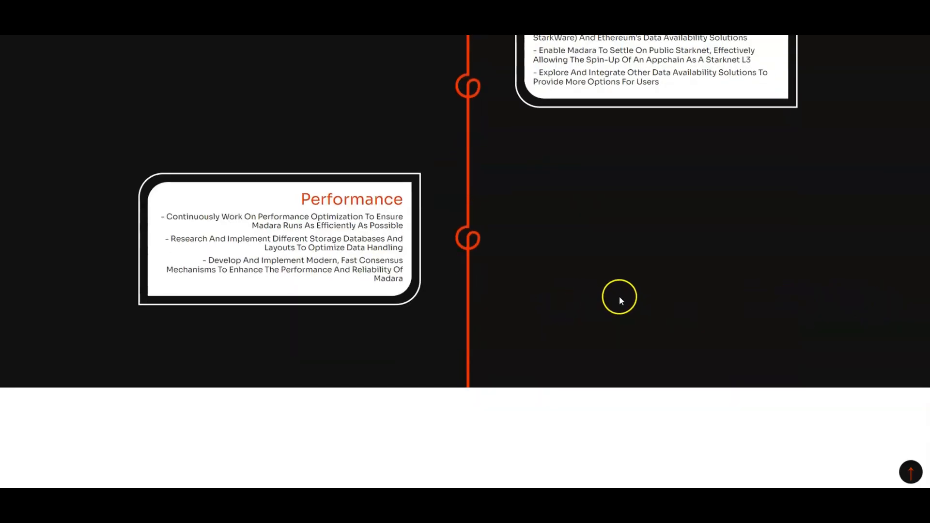
scroll(down, 3)
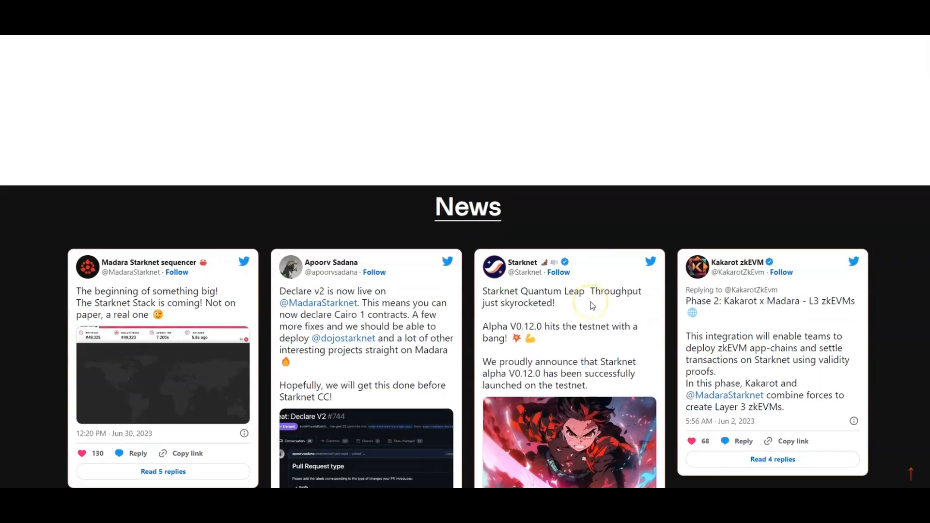
scroll(down, 3)
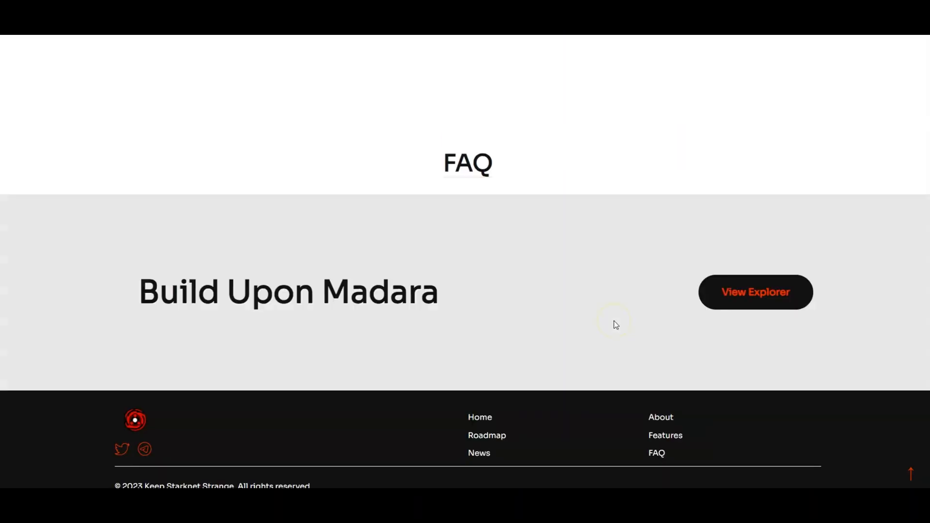
mouse_move(83, 147)
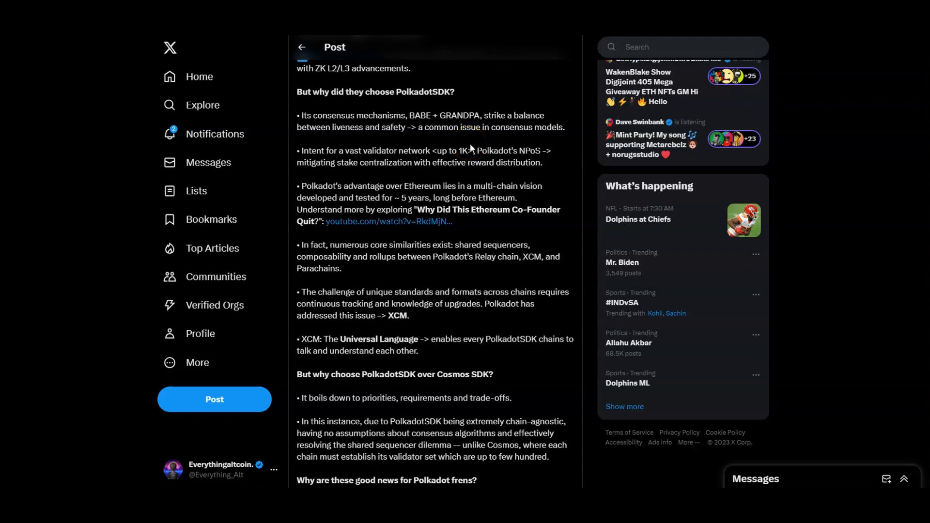
Read on through the PolkadotSDK post to the good-news section and Proust quote image
scroll(down, 3)
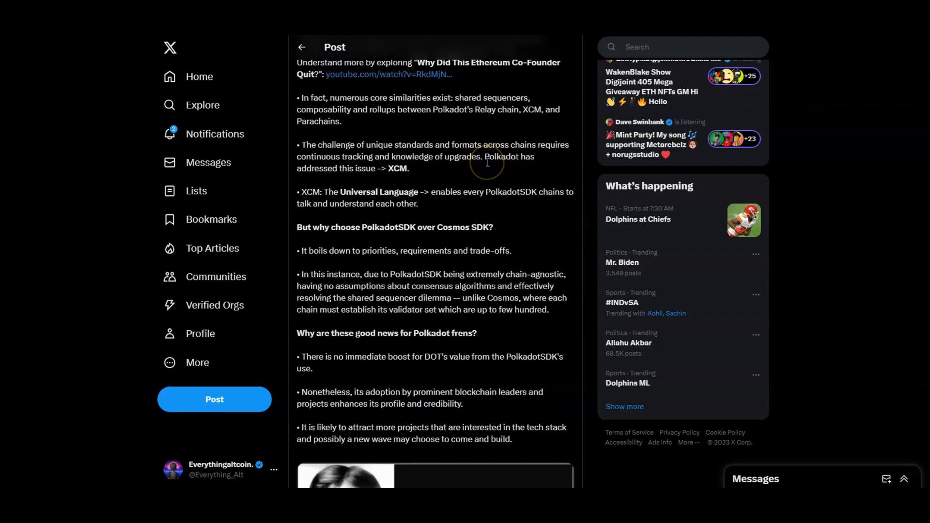
scroll(down, 3)
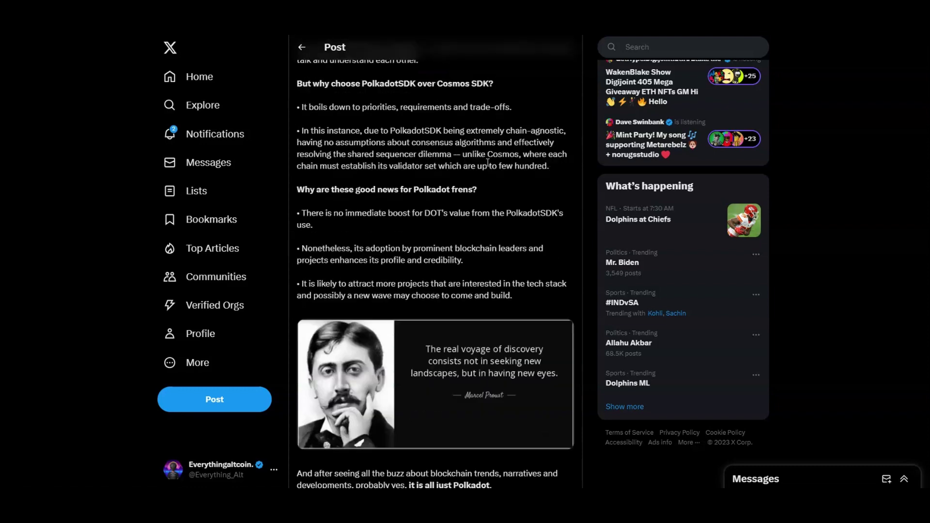
scroll(down, 3)
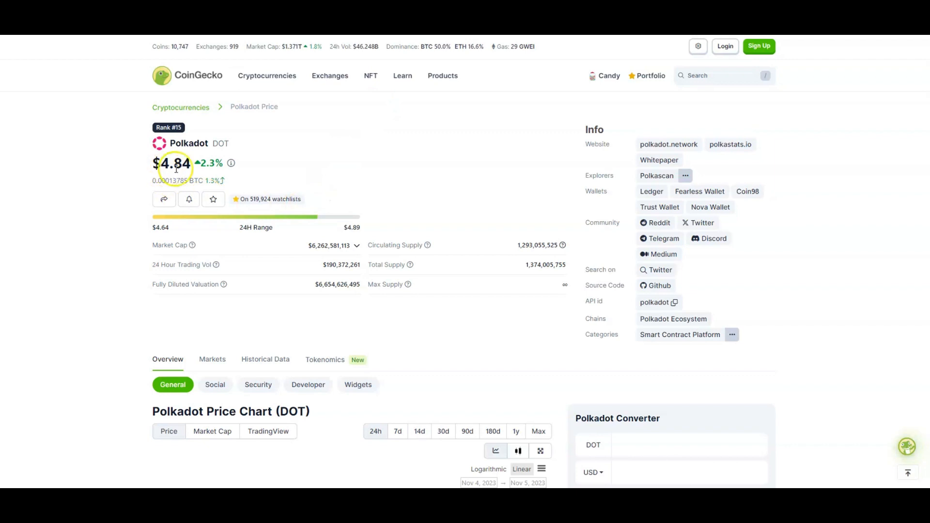
mouse_move(220, 174)
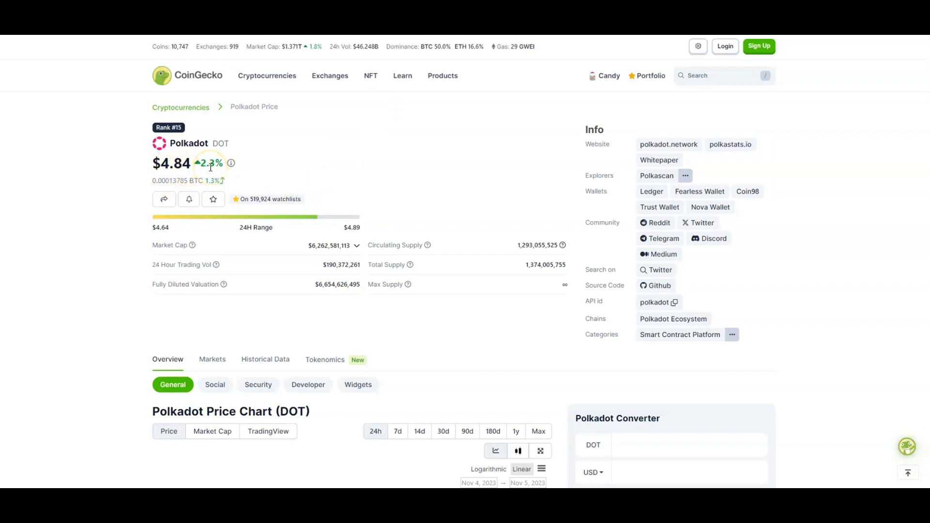
mouse_move(199, 174)
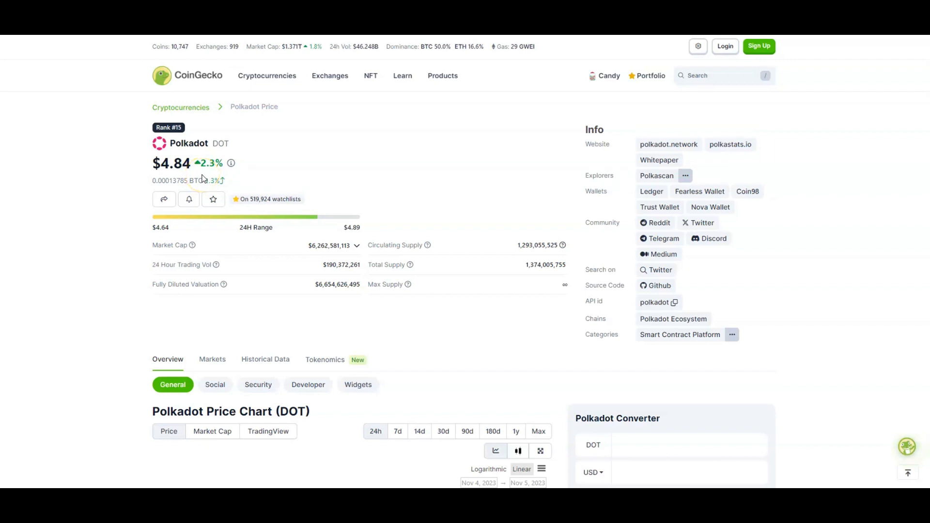
Bring up the DOT 24h chart and Price Statistics showing the $54.98 all-time high
scroll(down, 3)
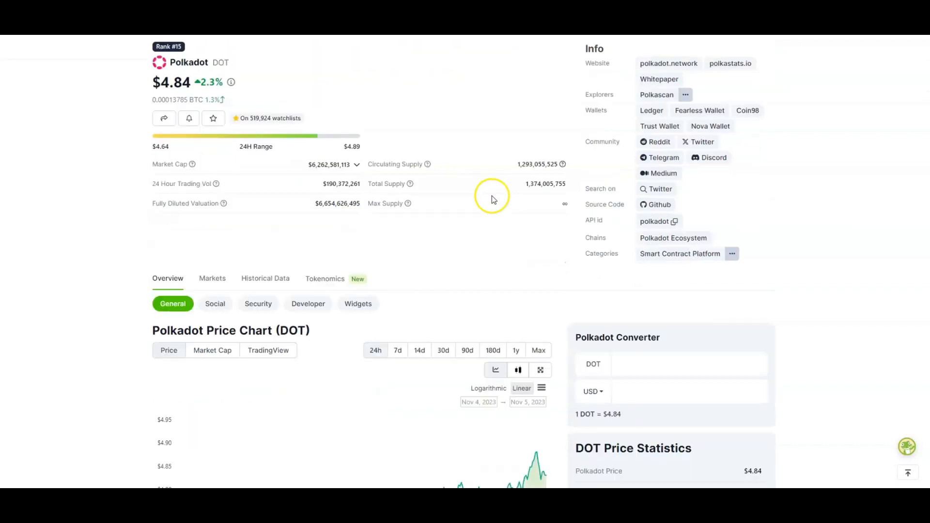
scroll(down, 3)
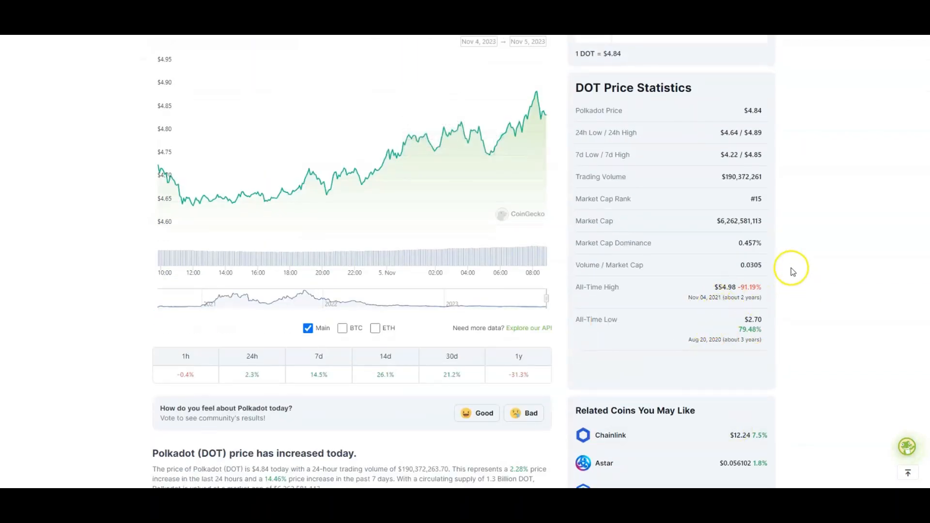
mouse_move(733, 306)
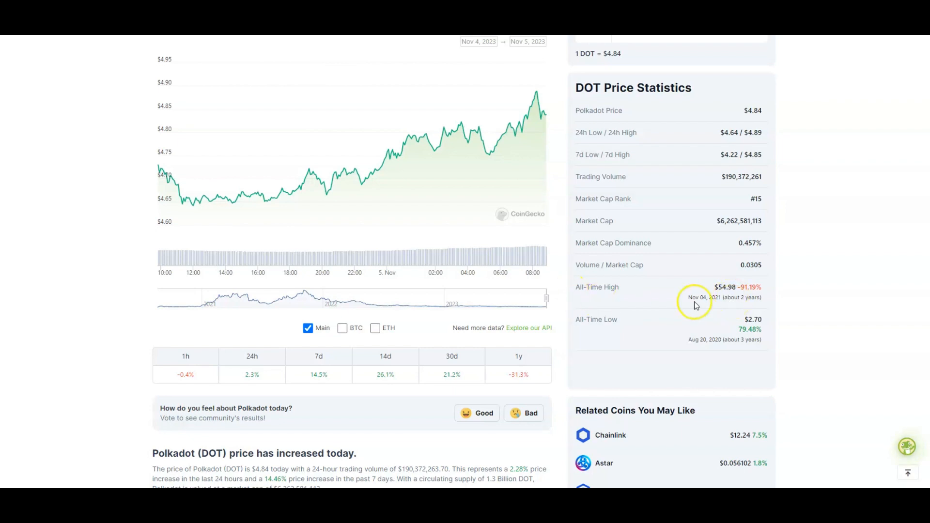
mouse_move(509, 284)
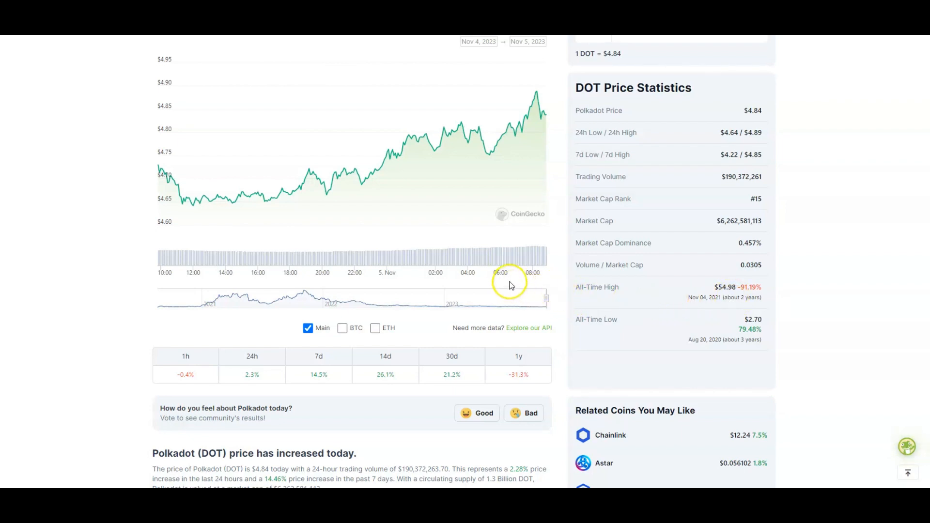
mouse_move(34, 102)
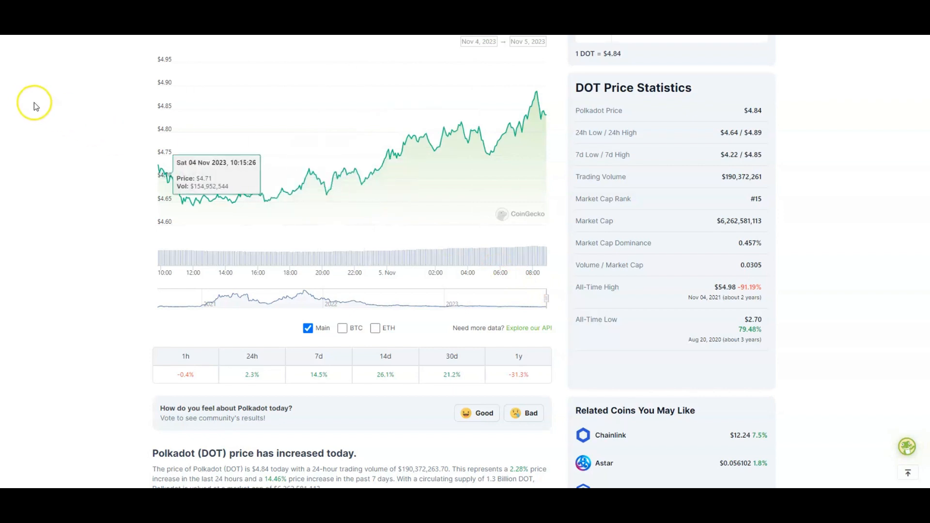
mouse_move(39, 51)
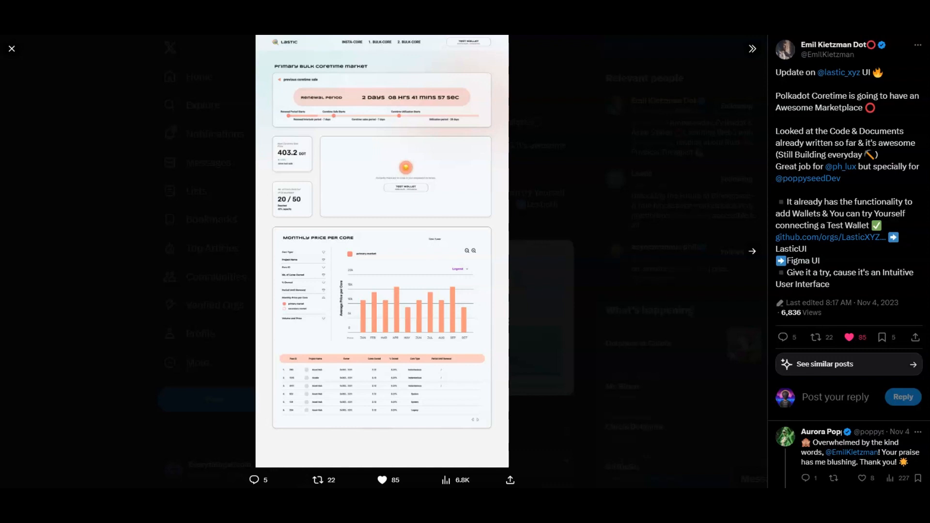
mouse_move(869, 110)
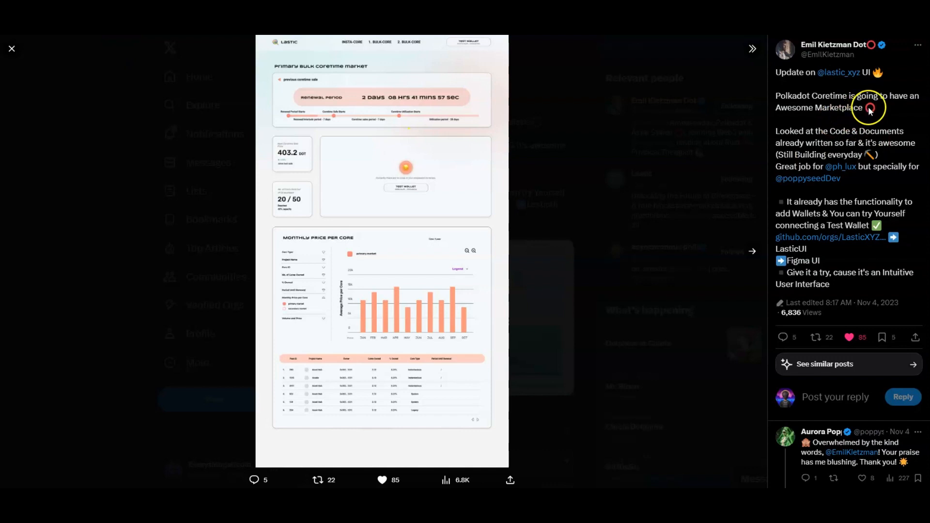
mouse_move(863, 116)
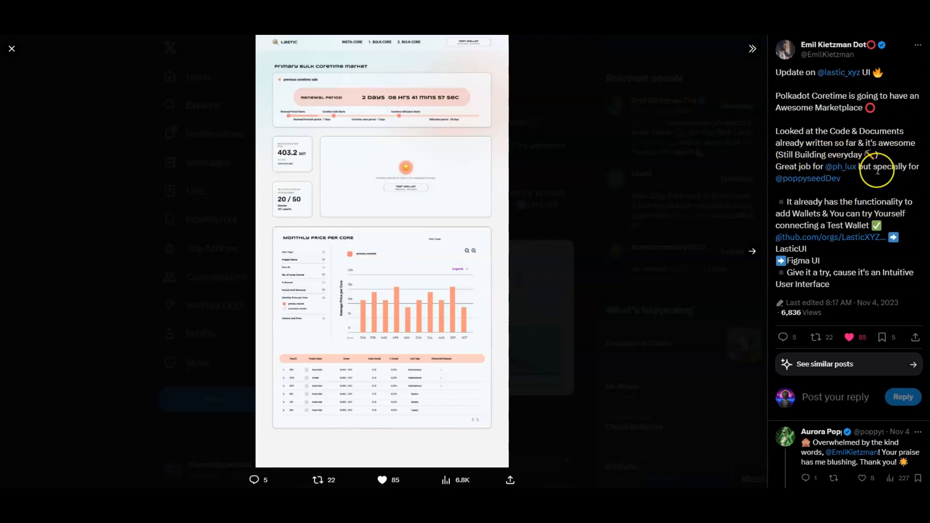
mouse_move(200, 180)
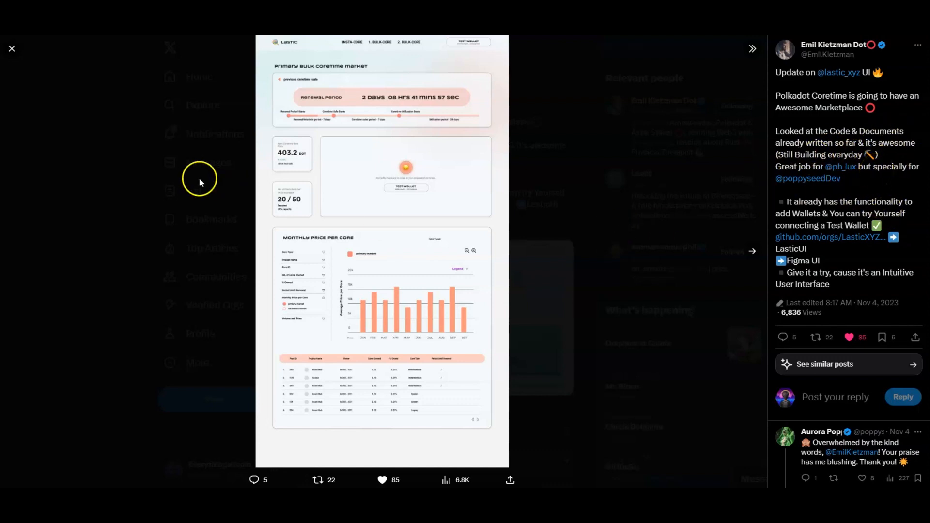
mouse_move(291, 83)
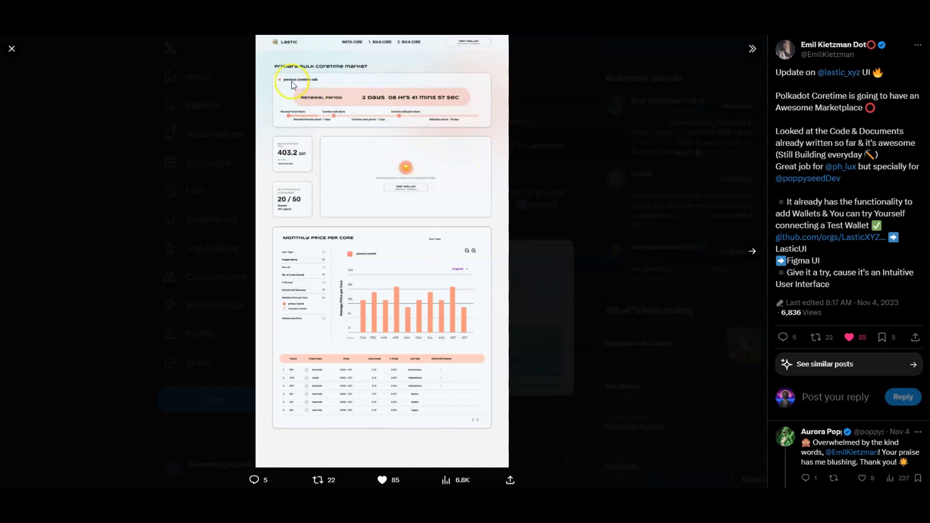
mouse_move(349, 227)
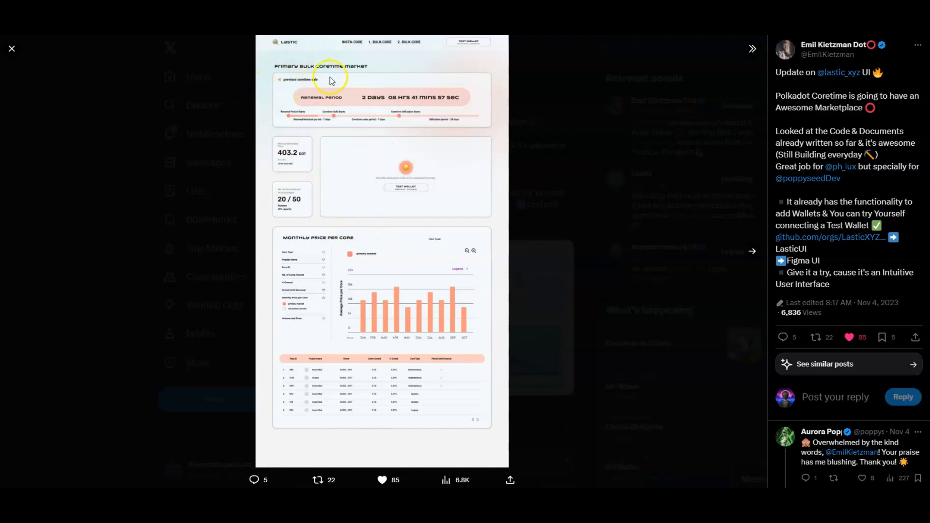
mouse_move(780, 247)
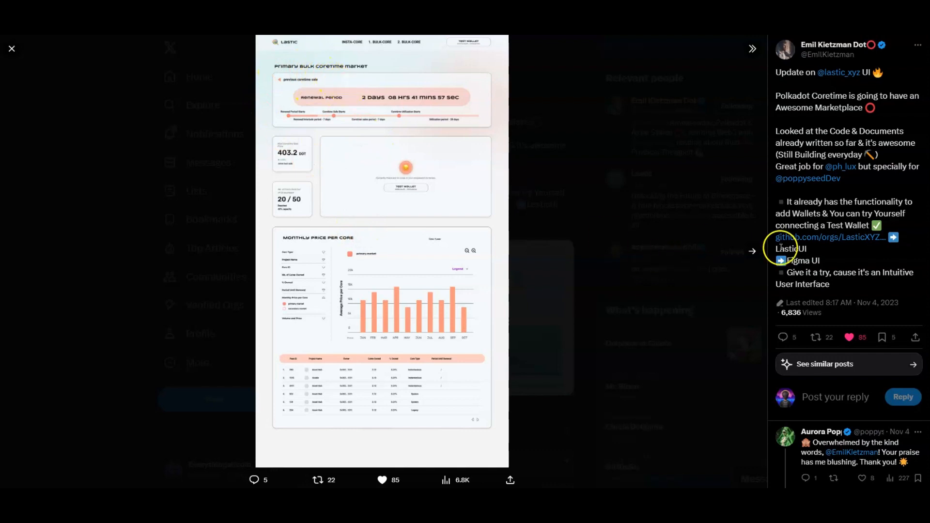
View the next Lastic marketplace design image at full size, then leave the media viewer
click(753, 251)
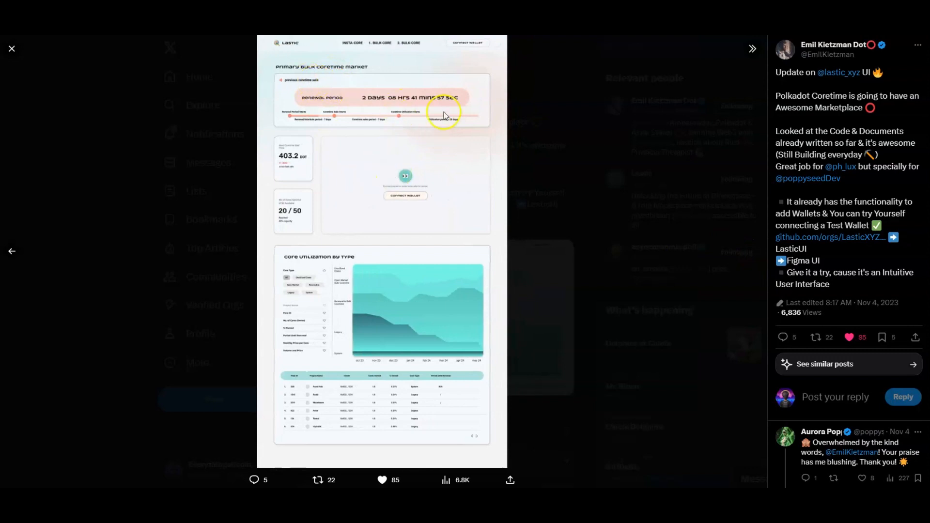
mouse_move(384, 110)
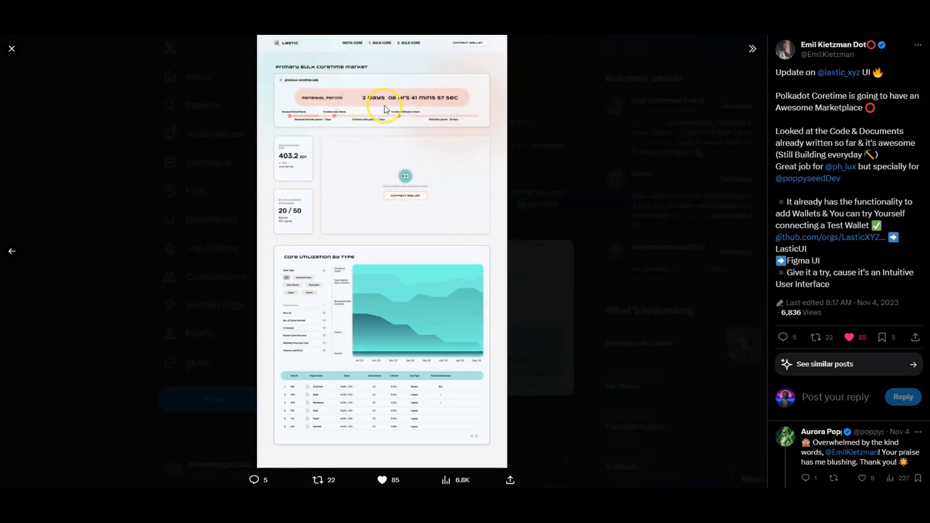
mouse_move(379, 192)
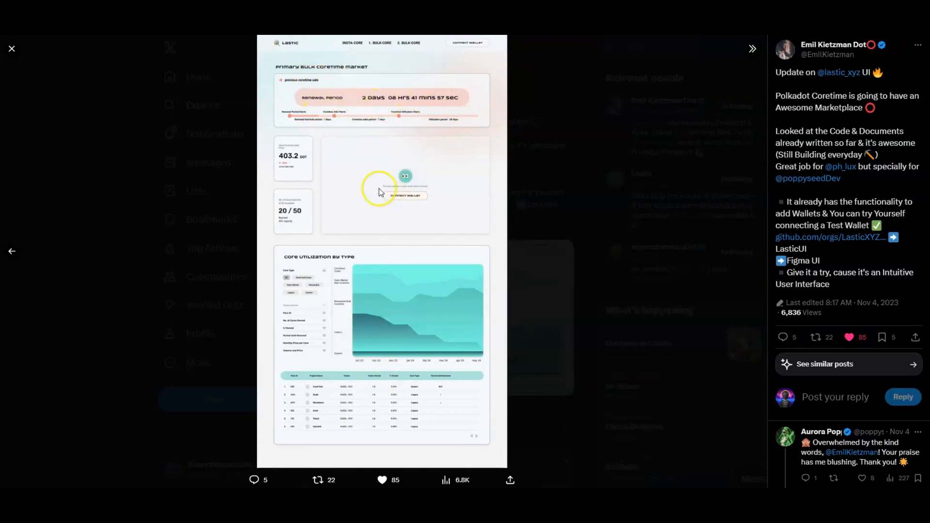
mouse_move(325, 150)
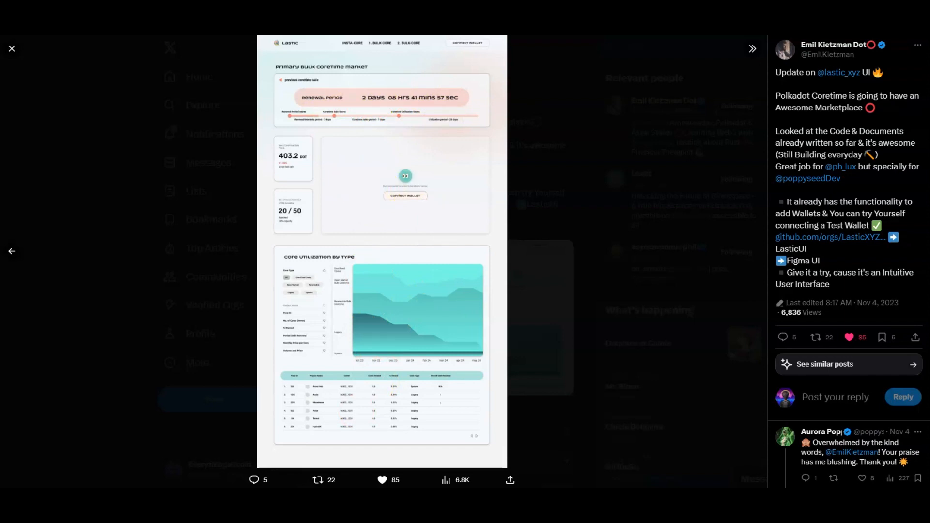
click(11, 48)
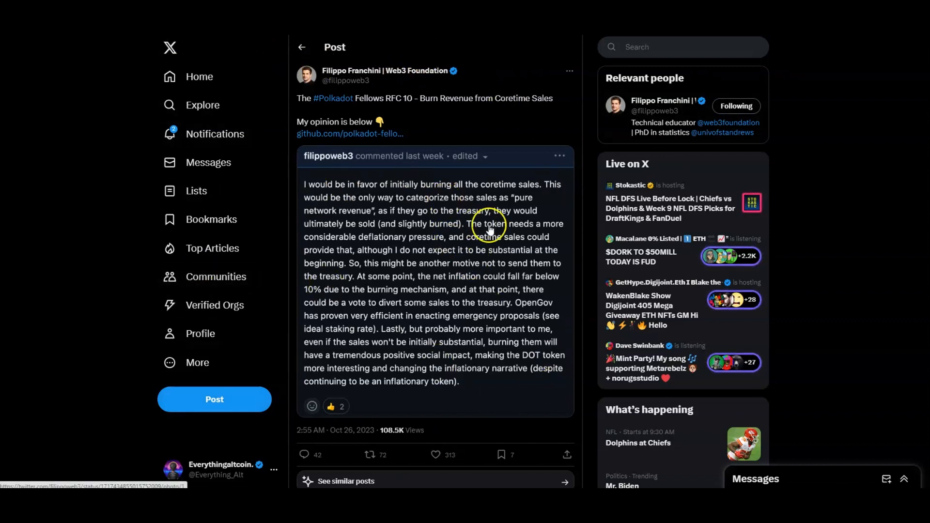
mouse_move(468, 191)
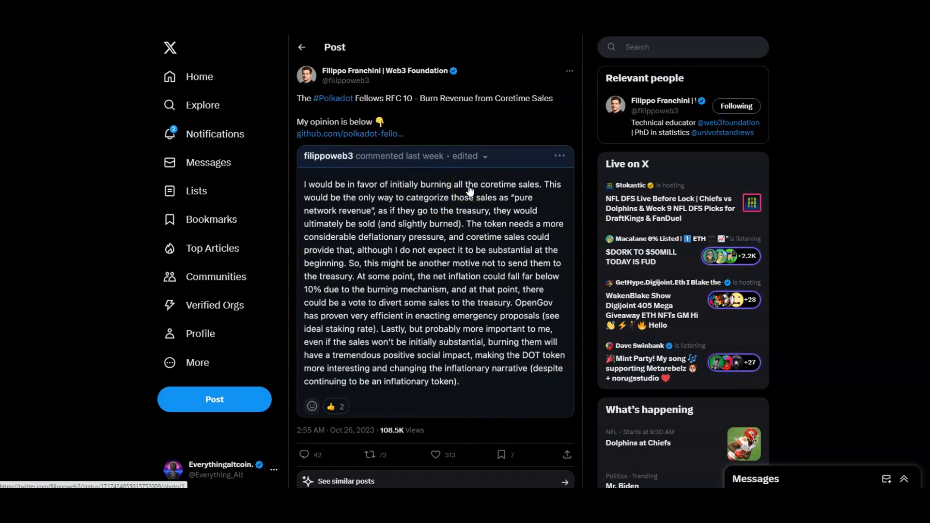
mouse_move(444, 349)
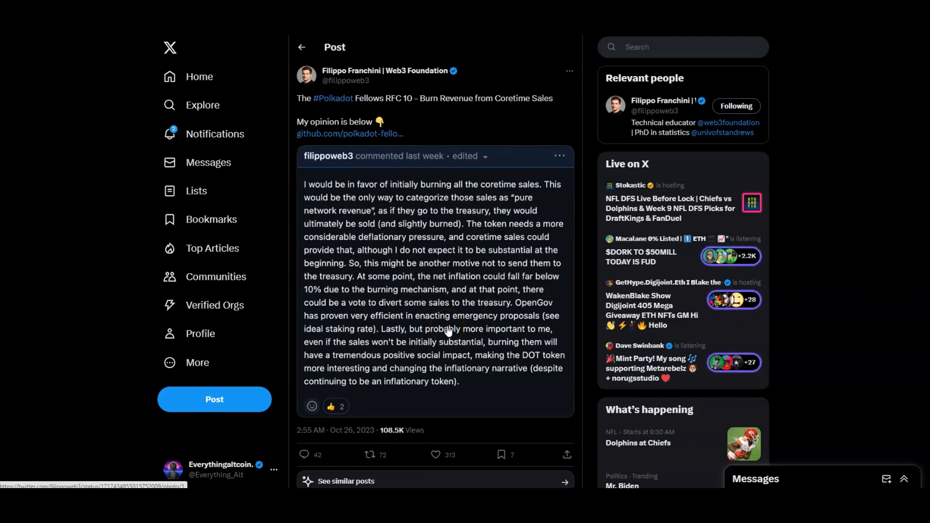
scroll(down, 3)
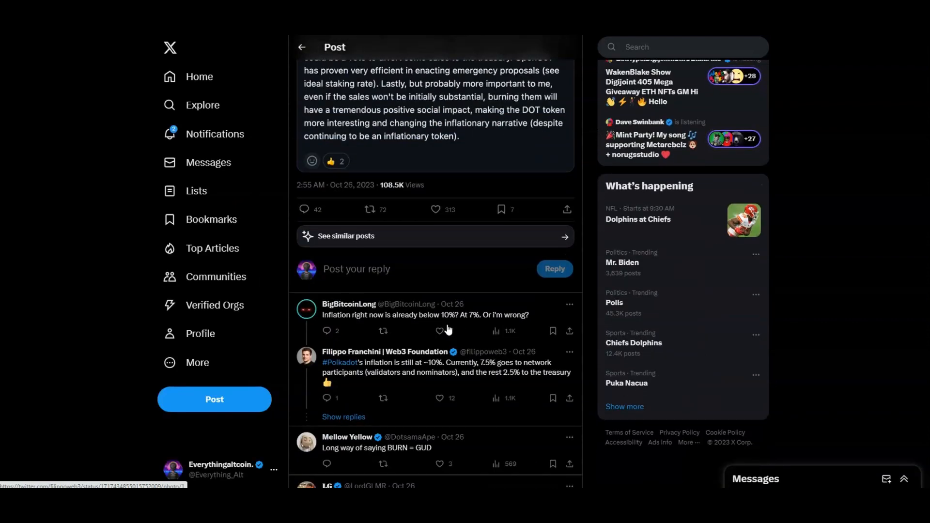
scroll(down, 3)
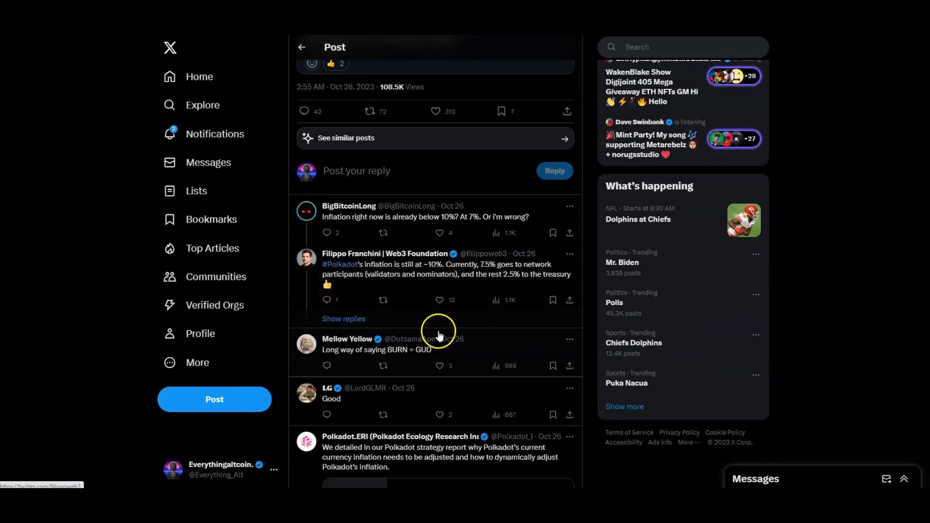
mouse_move(408, 227)
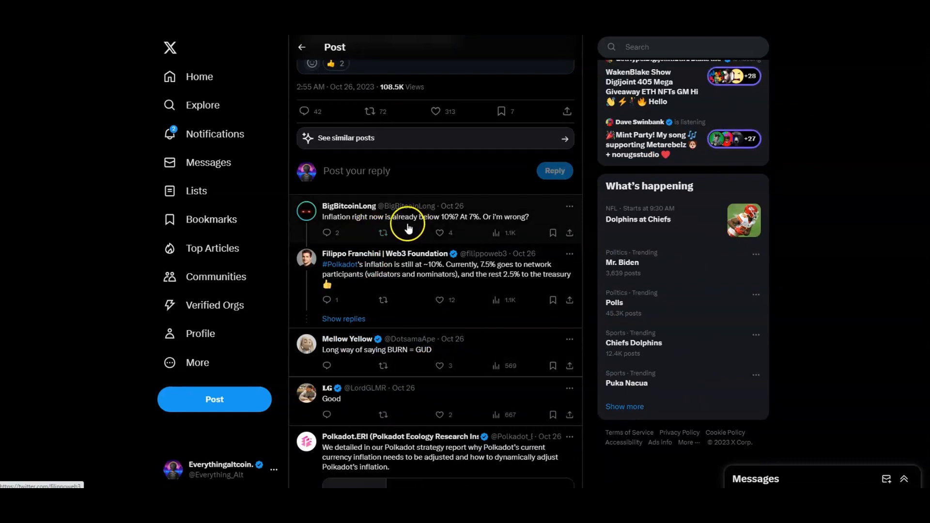
mouse_move(479, 228)
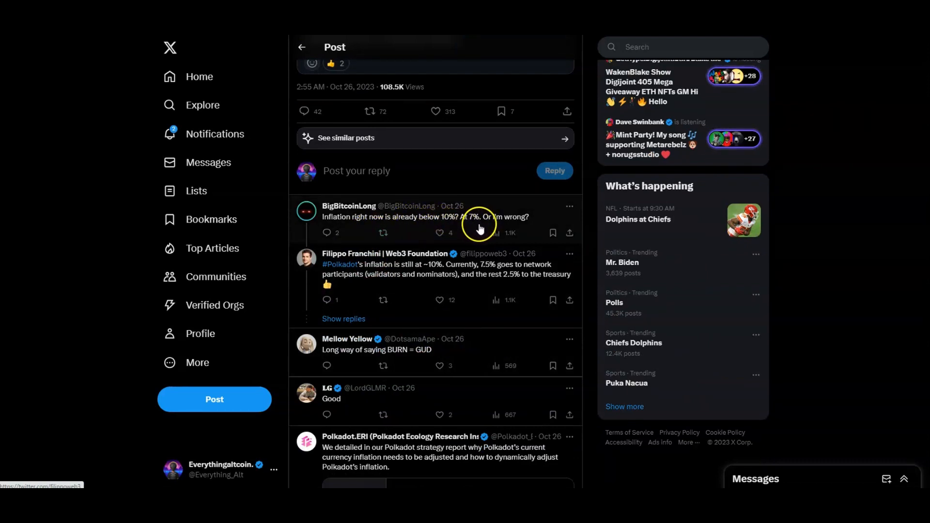
mouse_move(415, 274)
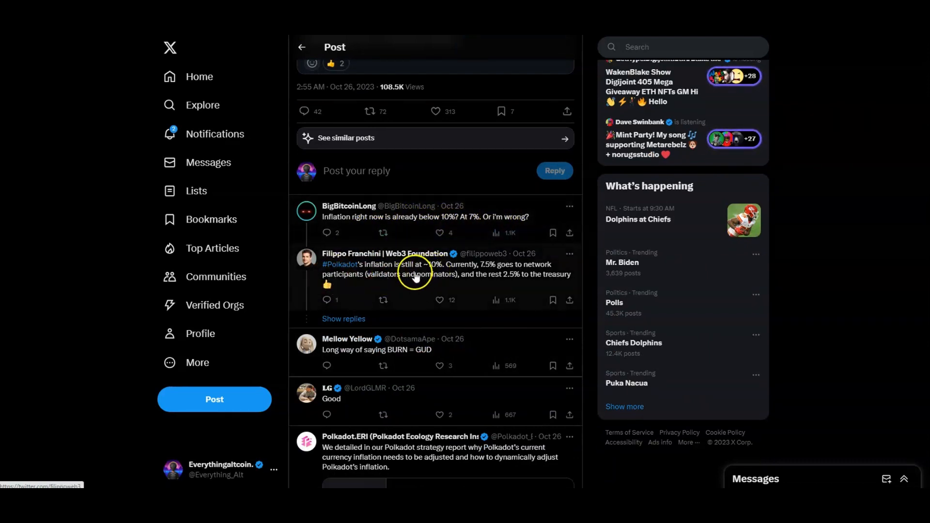
mouse_move(487, 274)
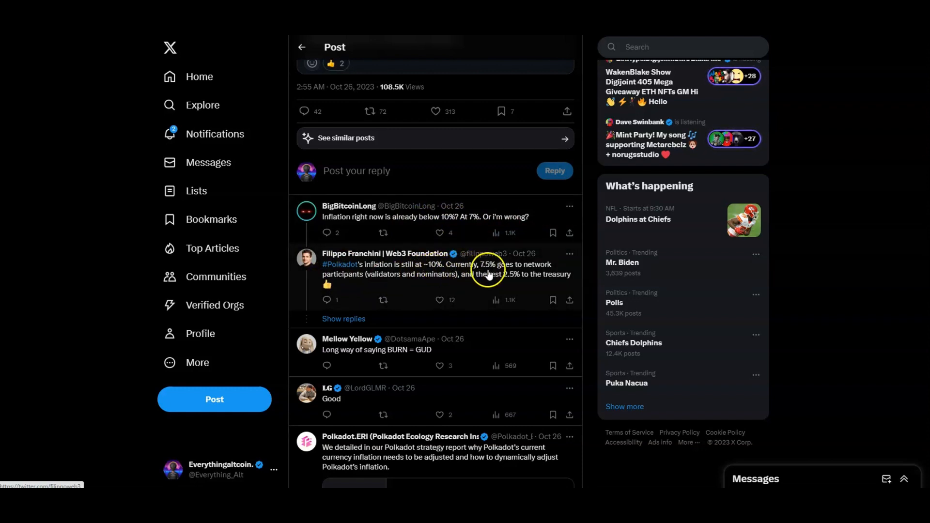
mouse_move(370, 291)
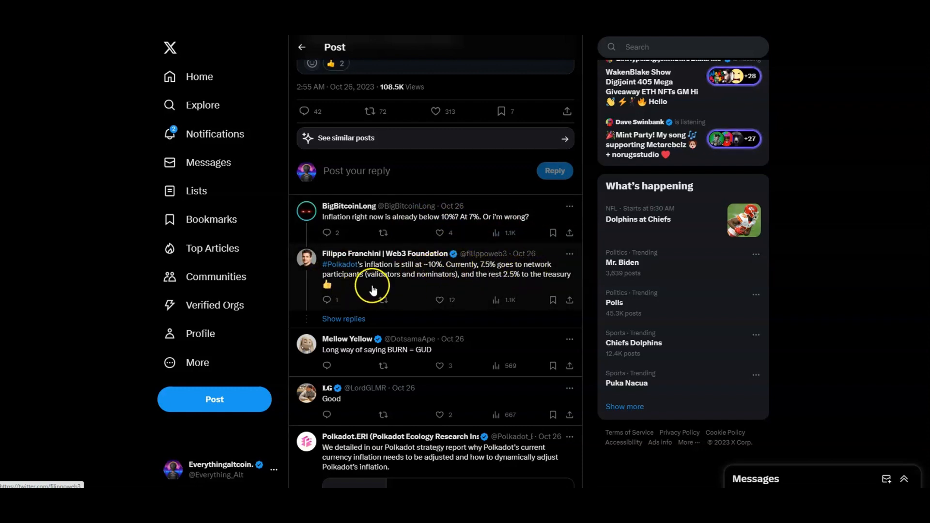
mouse_move(517, 288)
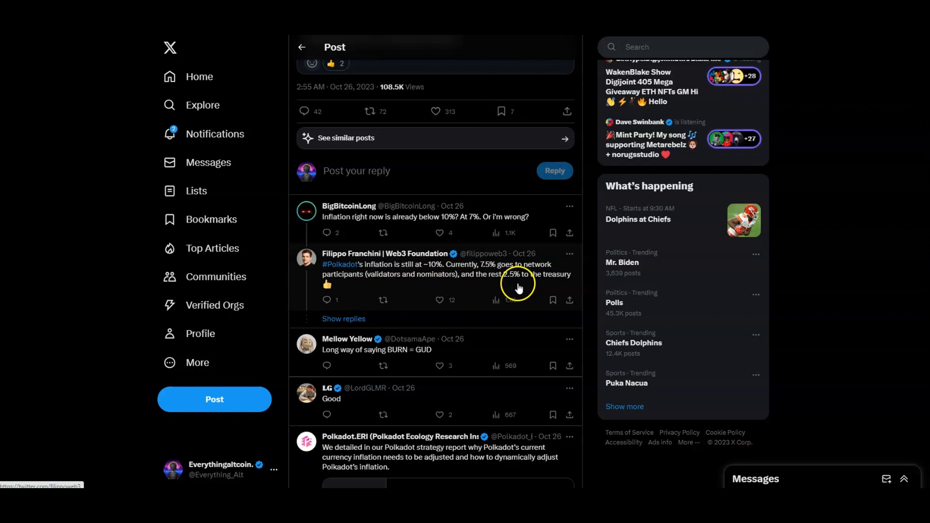
mouse_move(406, 368)
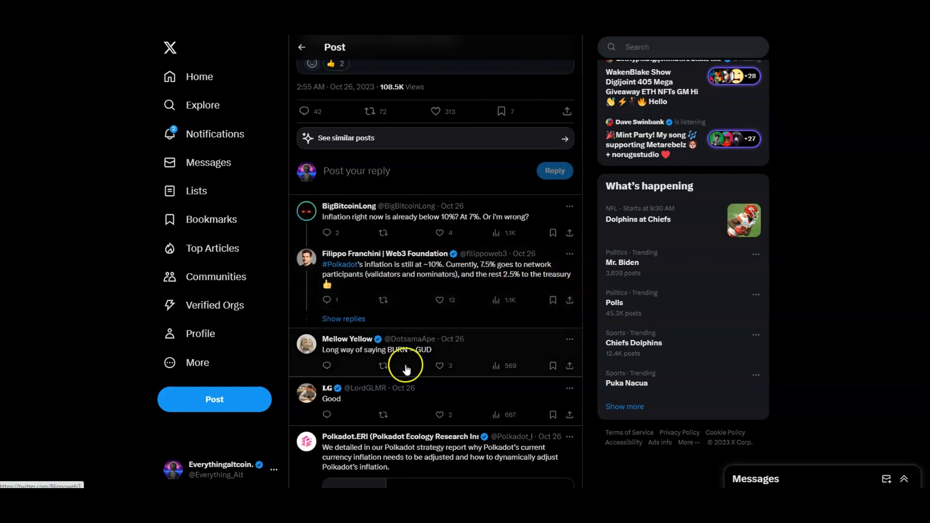
mouse_move(345, 361)
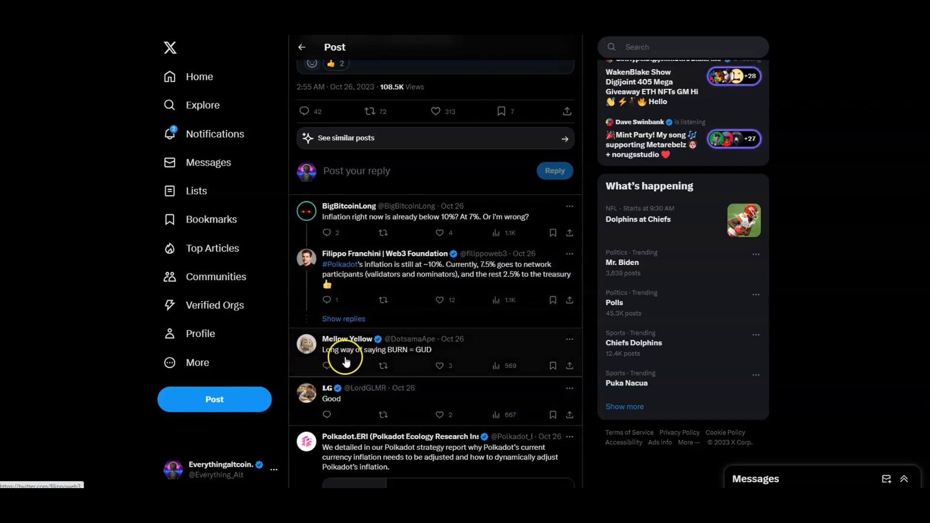
mouse_move(440, 360)
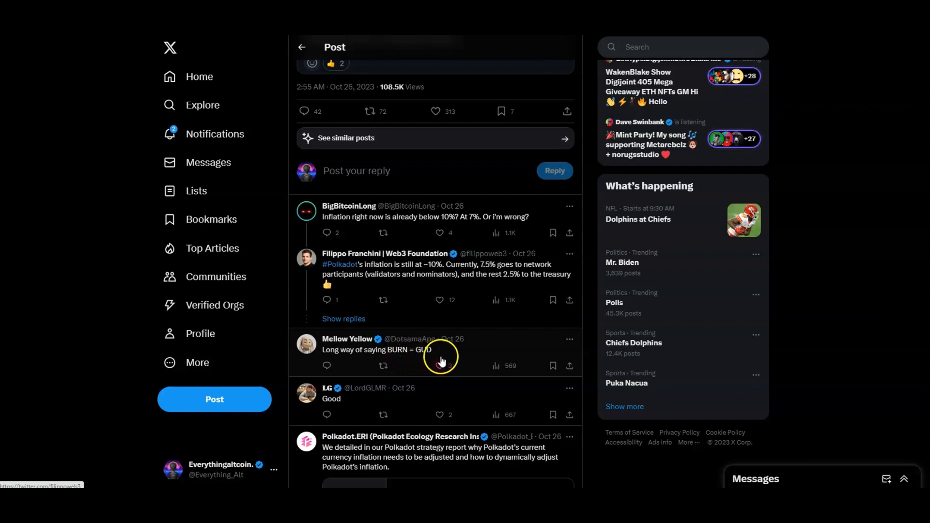
mouse_move(438, 365)
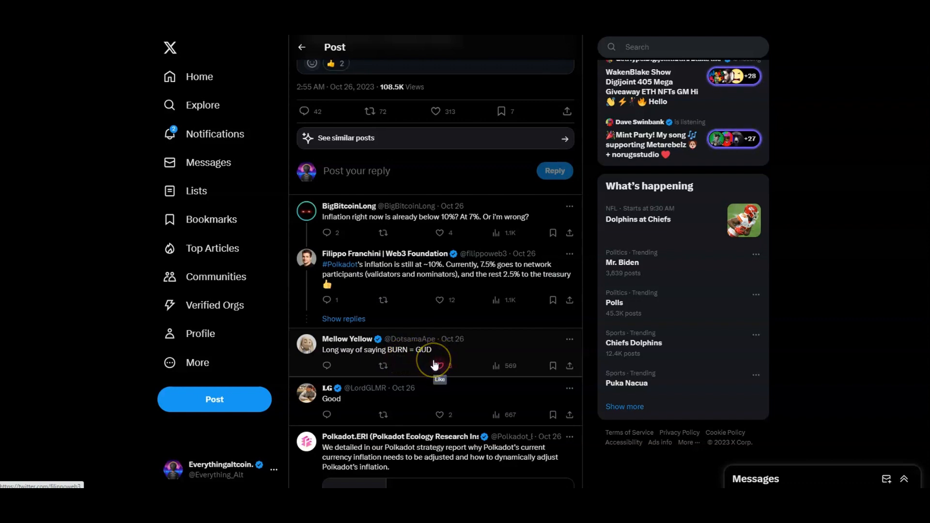
click(439, 365)
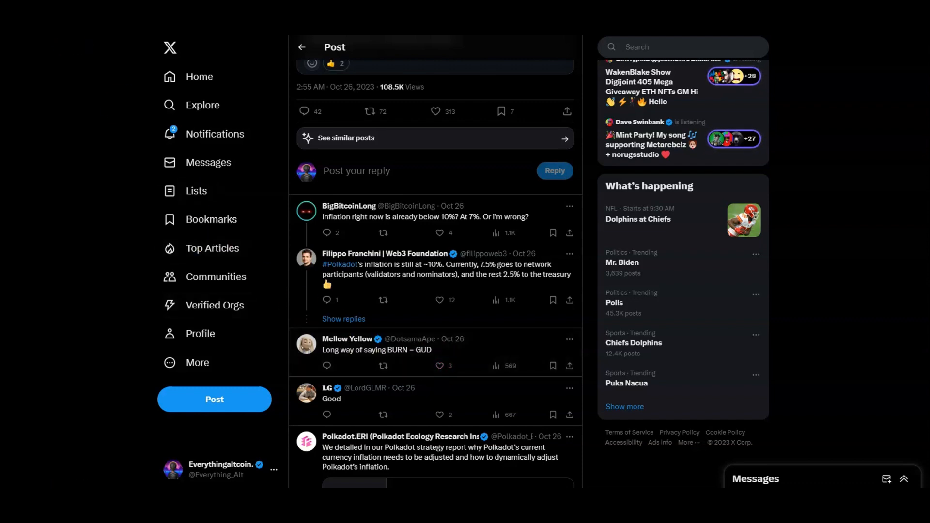
click(386, 253)
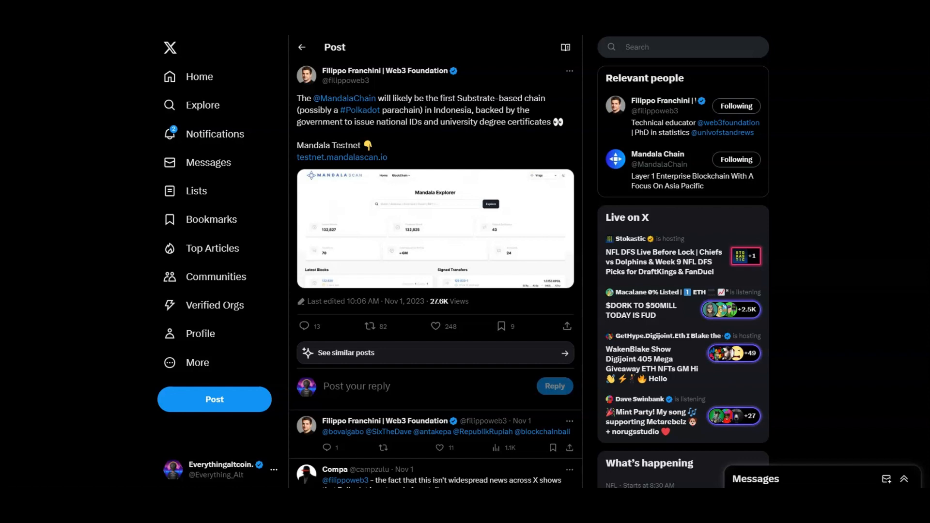